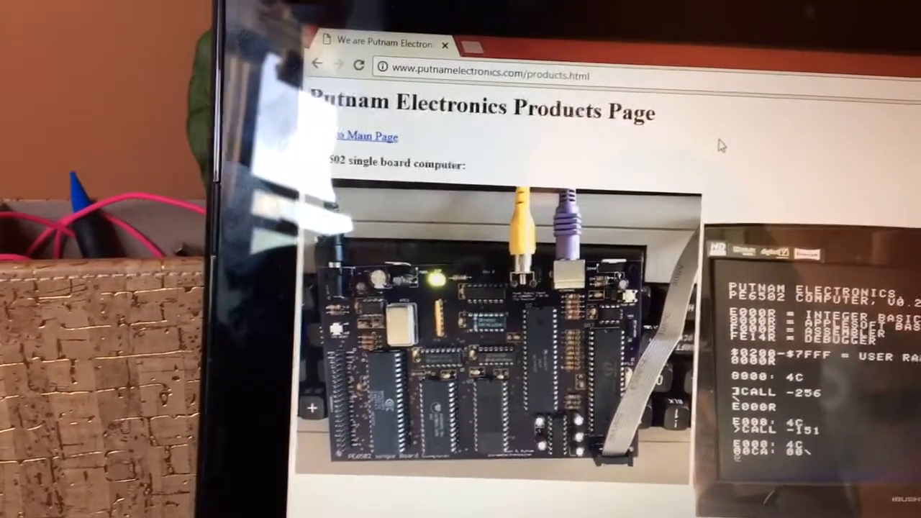
scroll(down, 3)
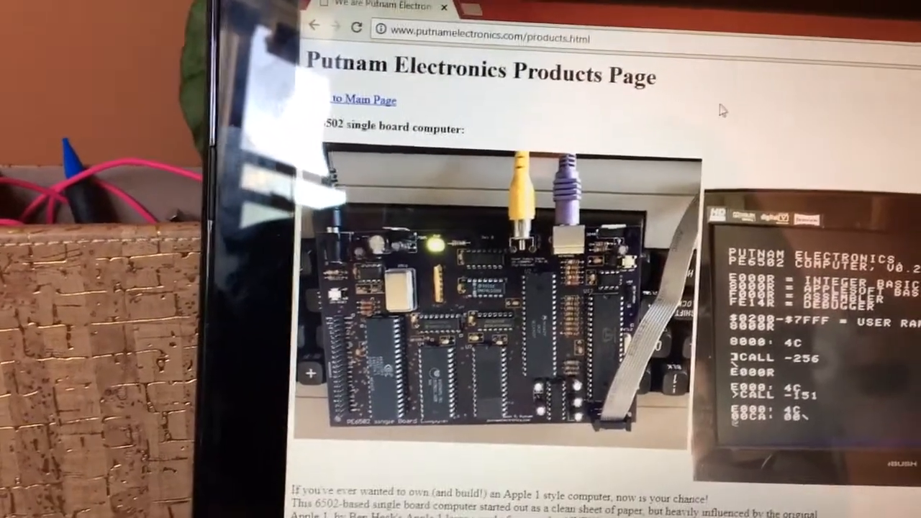